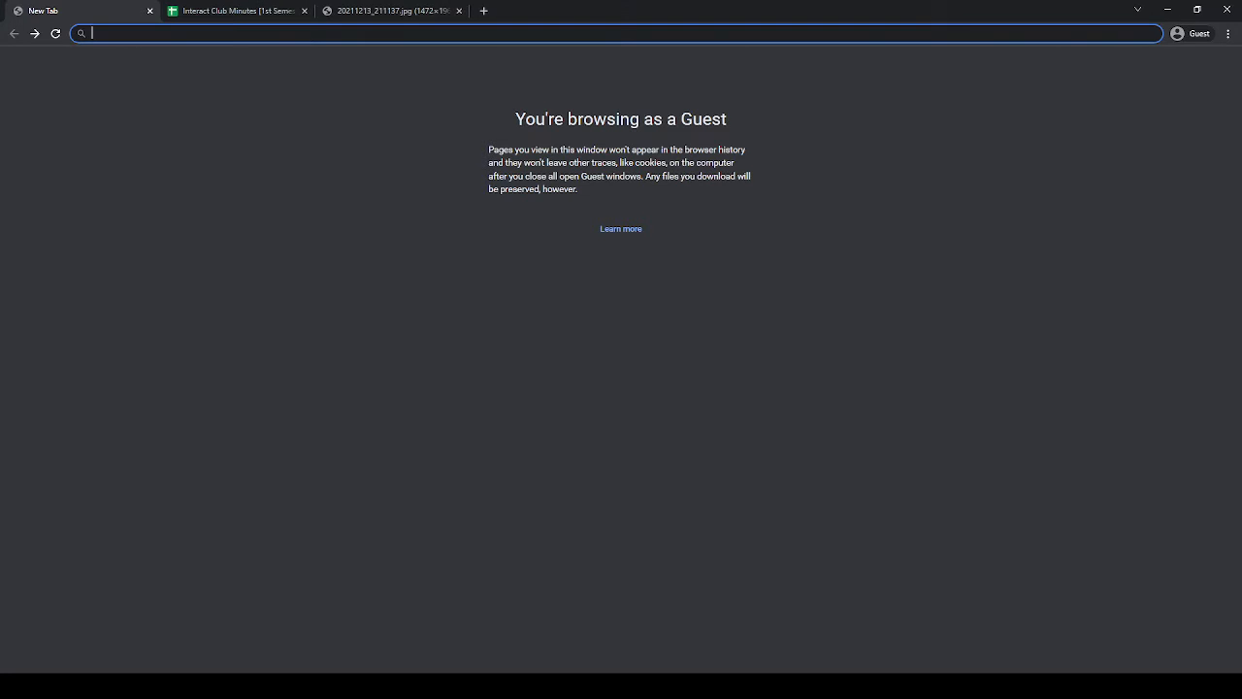
# Navigate to the Cypress High School website from the blank tab.
pyautogui.write('c')
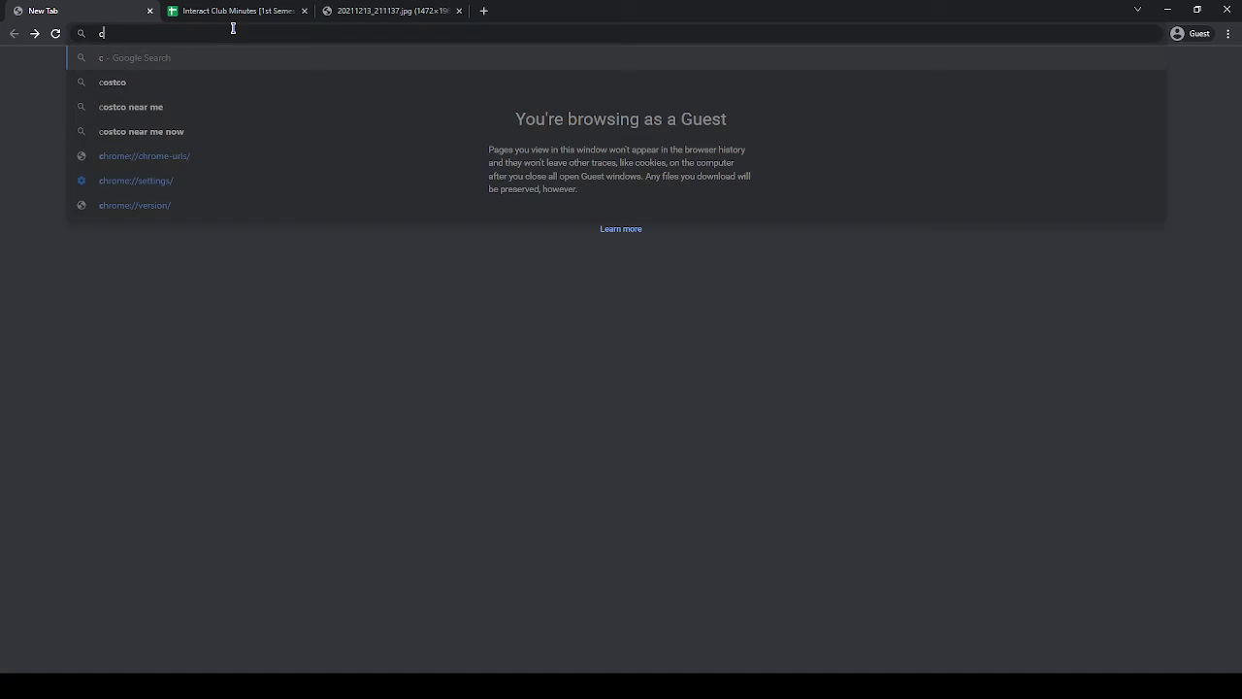
pyautogui.write('ypress.auhsd.us')
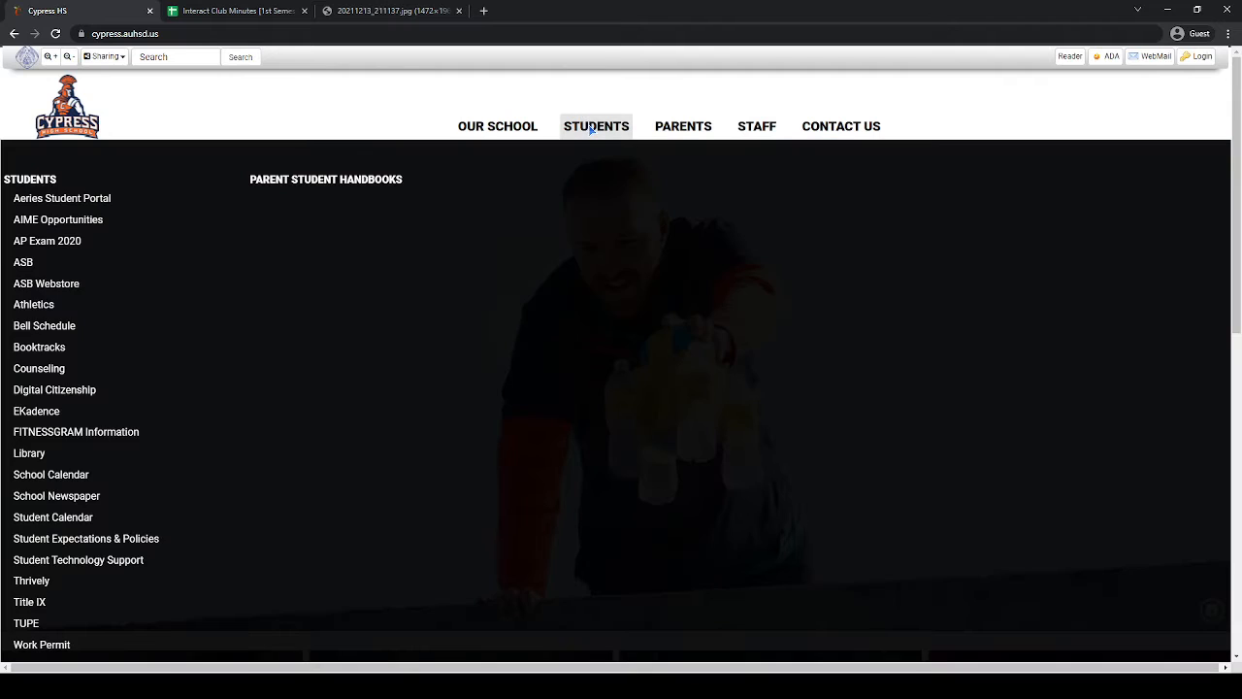
pyautogui.moveTo(82, 369)
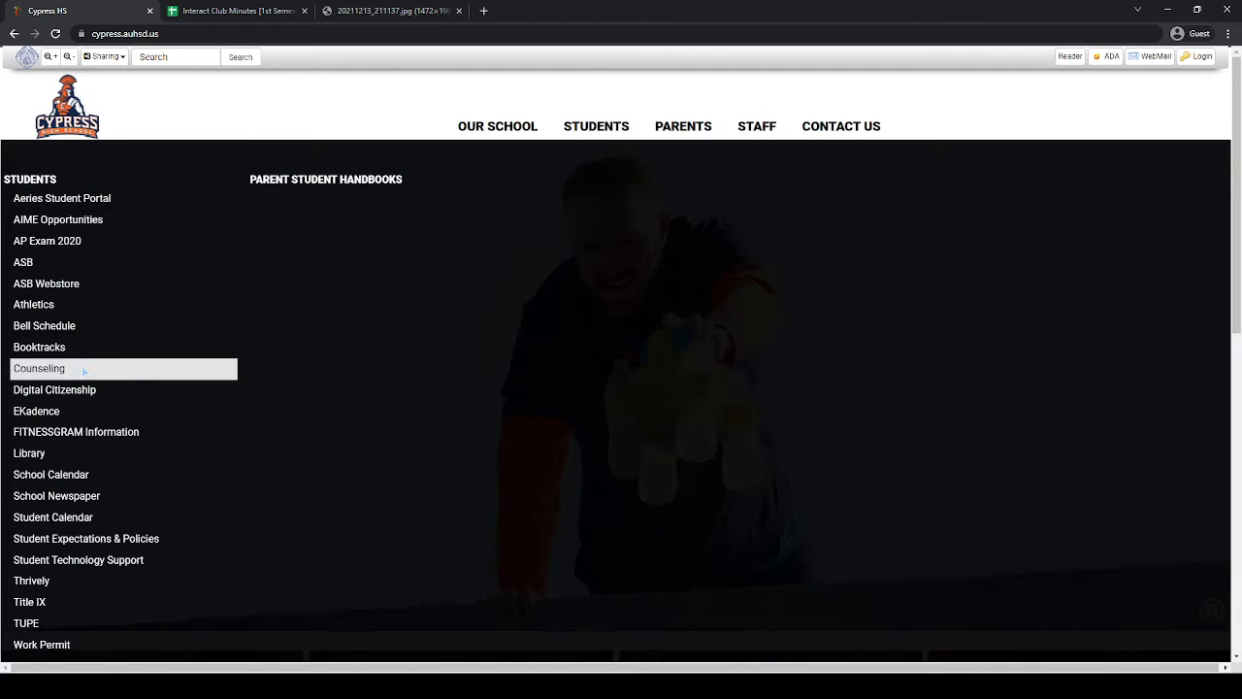
# Reach the Civic and Service Learning page under Counseling and scroll to its forms link.
pyautogui.click(38, 369)
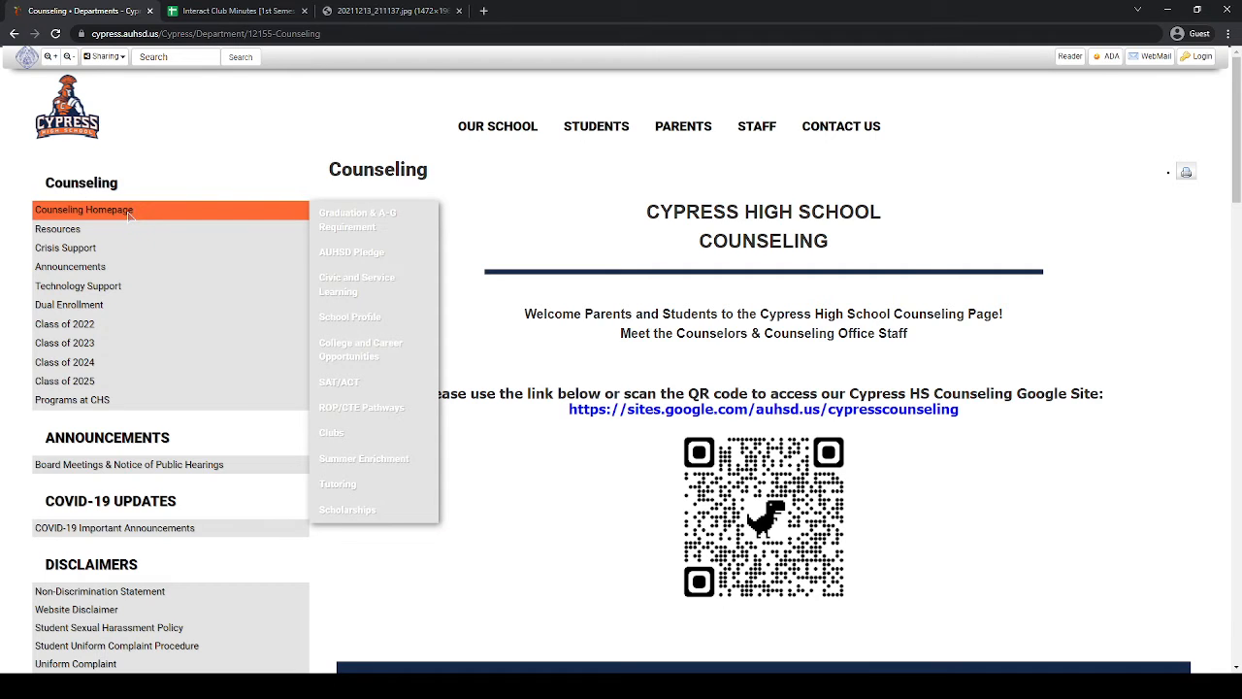
pyautogui.moveTo(405, 291)
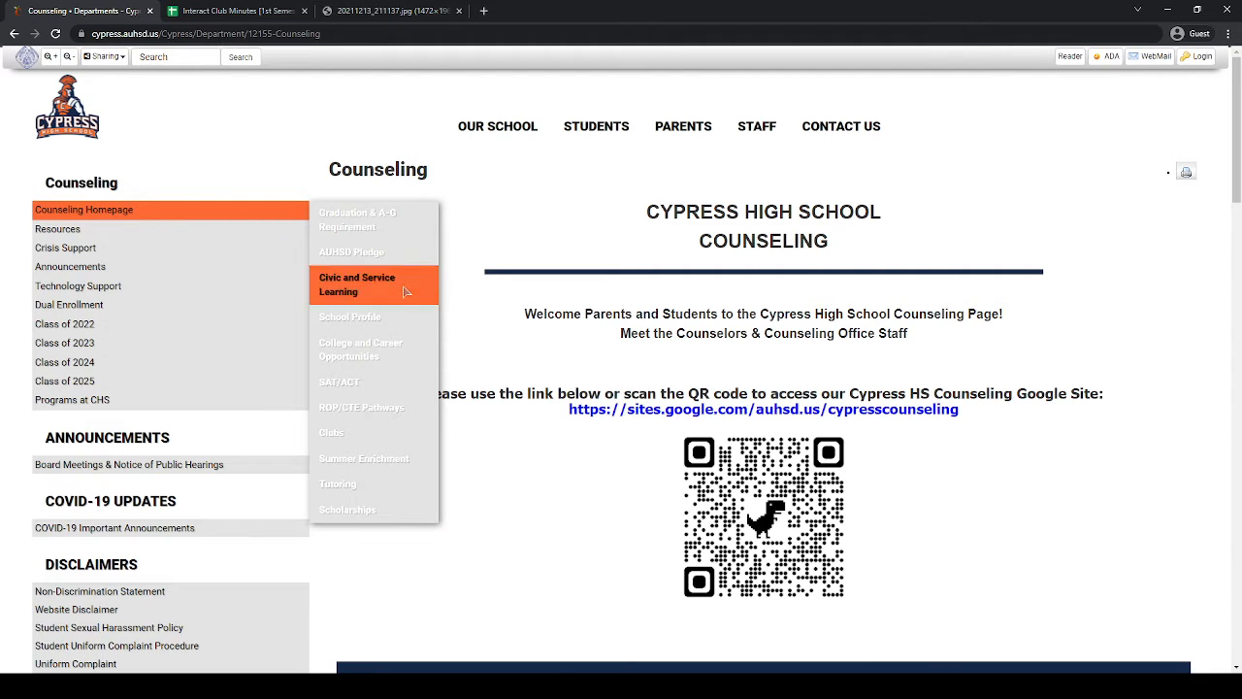
pyautogui.moveTo(382, 291)
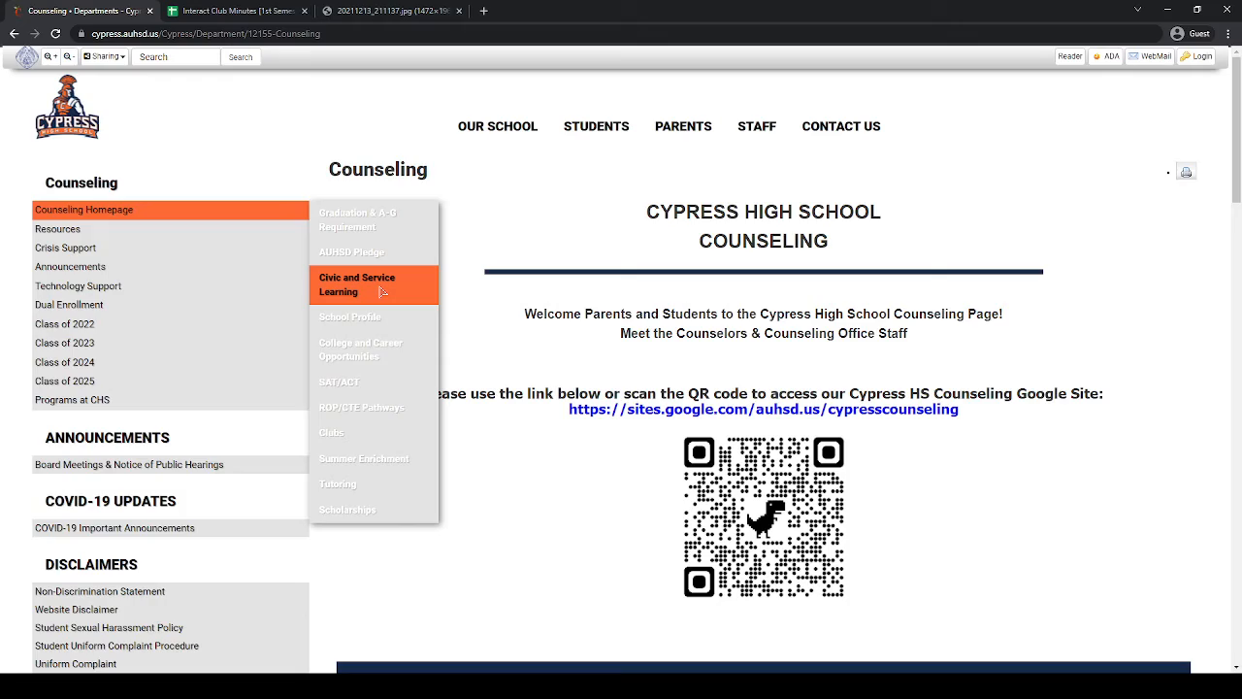
pyautogui.click(357, 284)
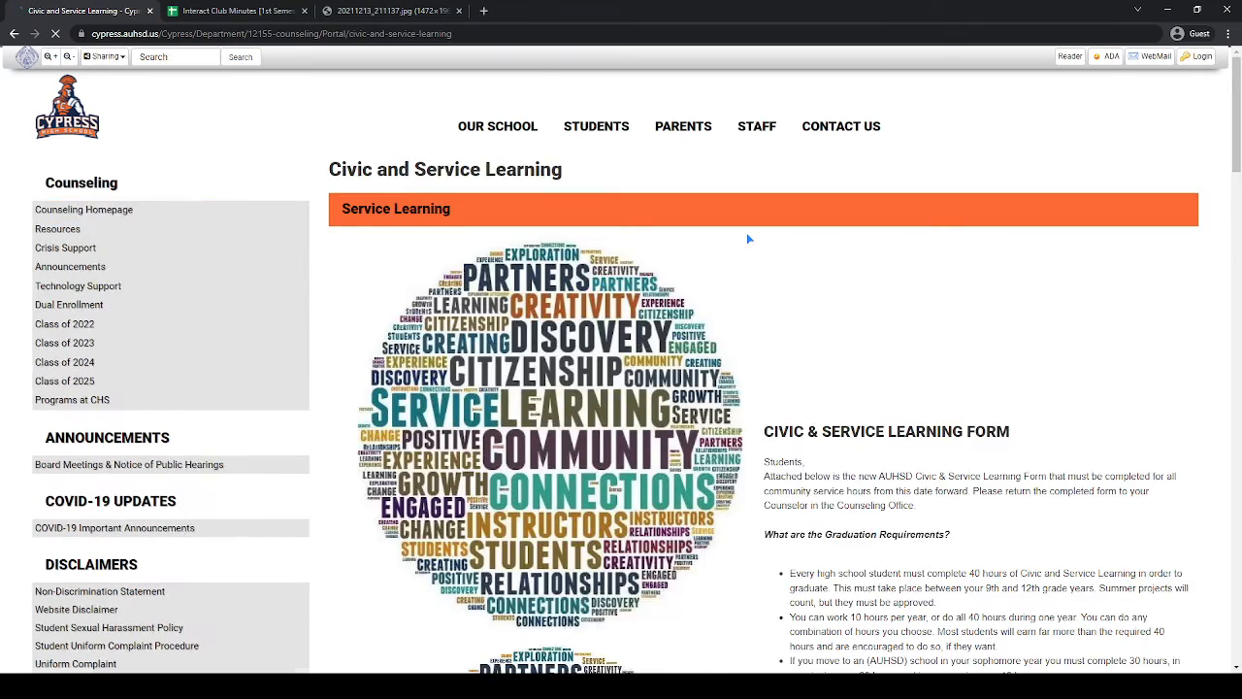
pyautogui.scroll(-3)
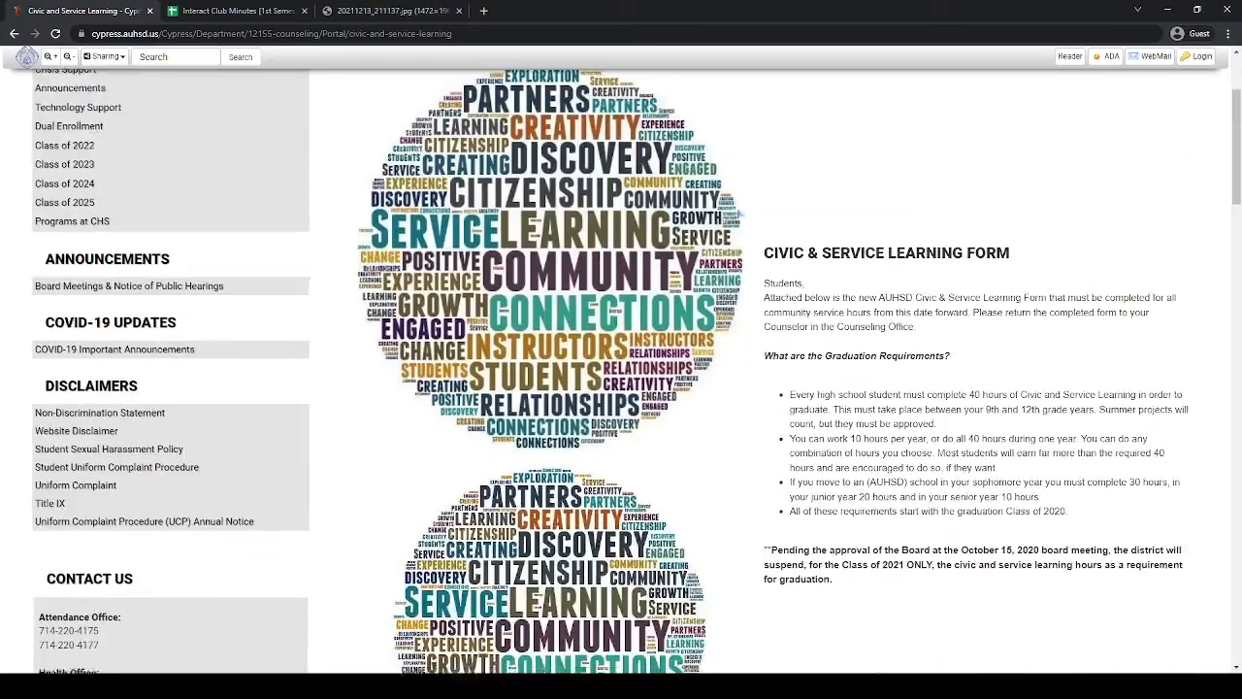
pyautogui.scroll(-3)
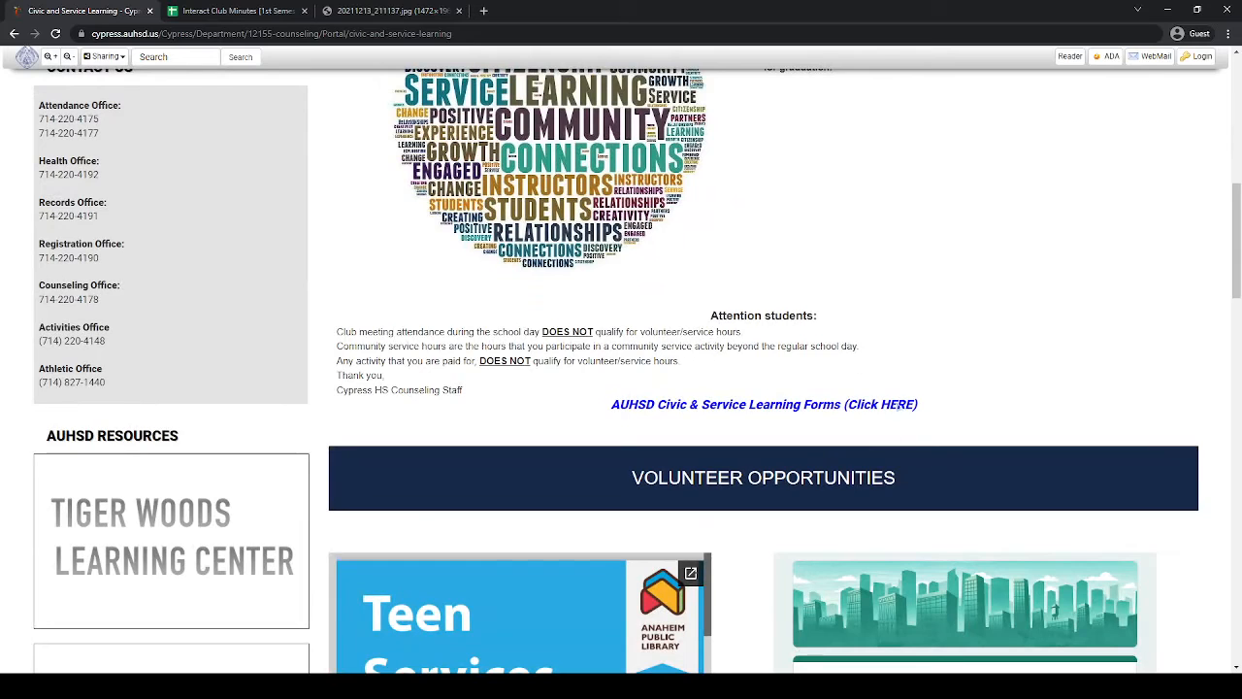
# Load the AUHSD service learning form and set school site Cypress, grade 12.
pyautogui.click(765, 404)
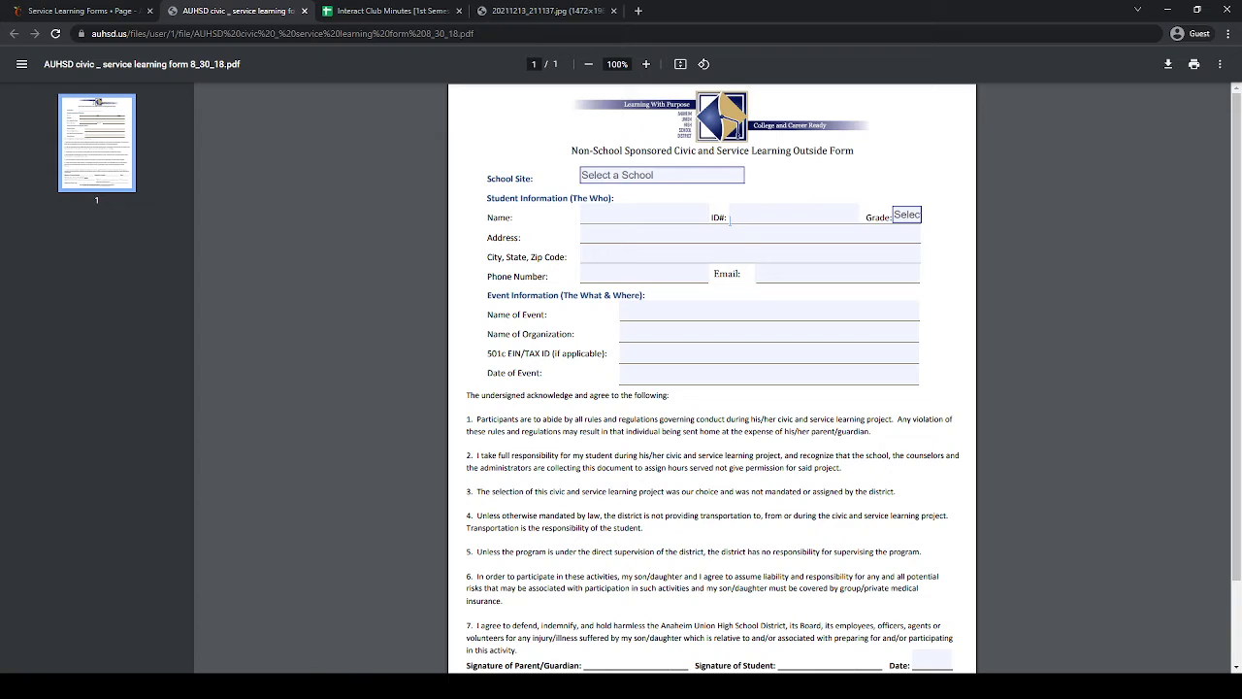
pyautogui.click(663, 175)
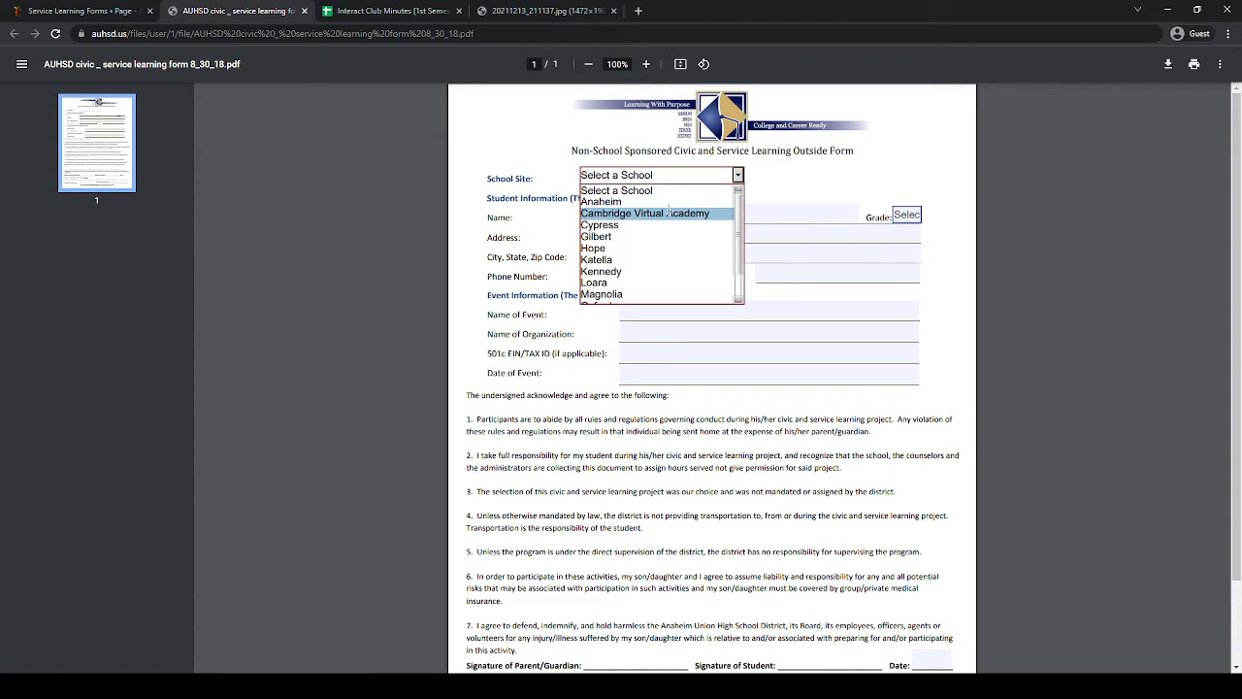
pyautogui.click(601, 225)
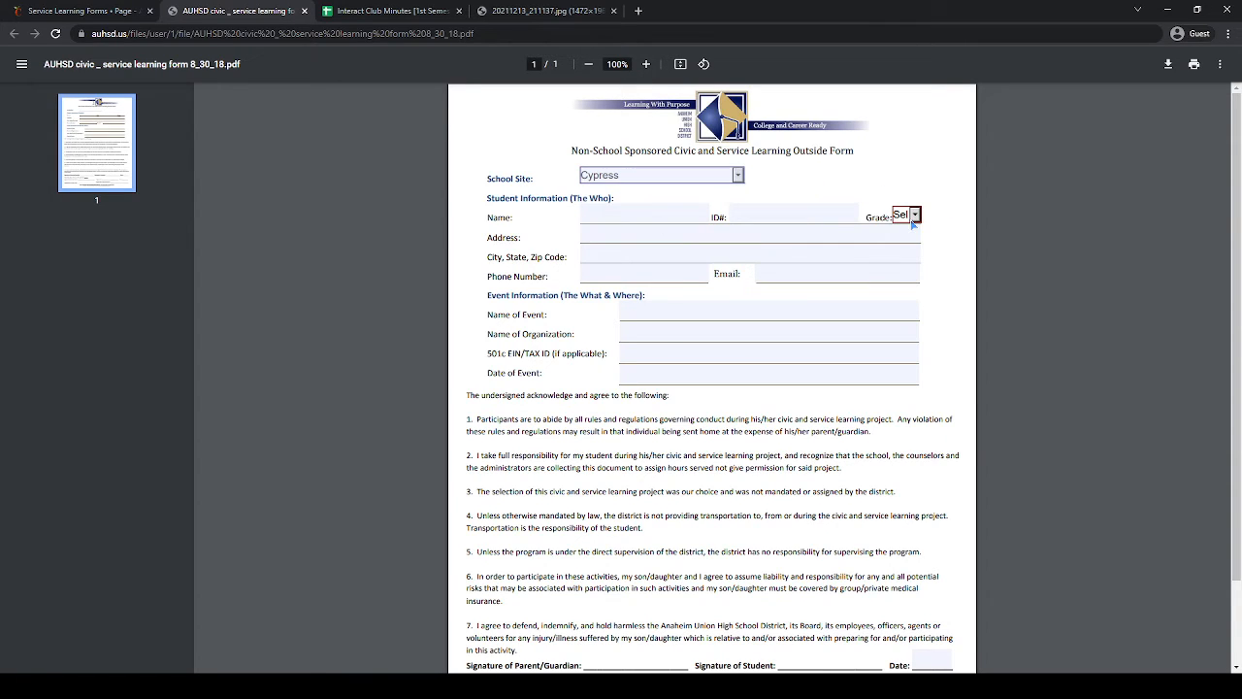
pyautogui.click(902, 213)
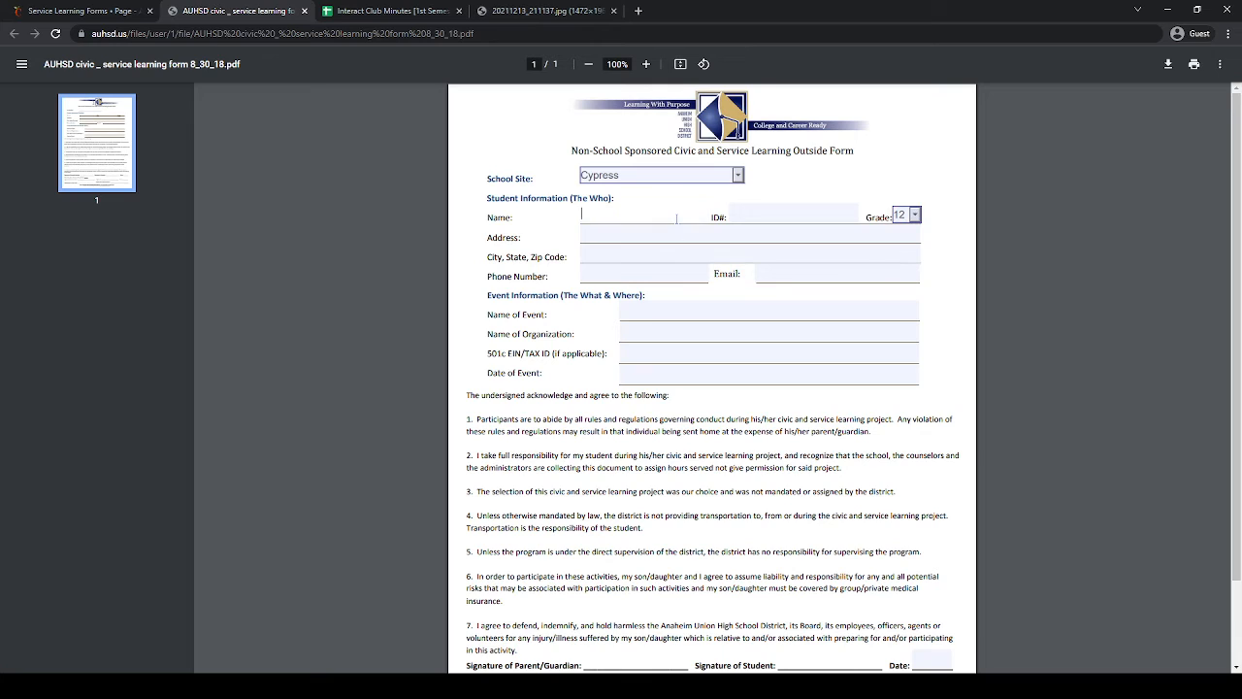
pyautogui.write('Khoi')
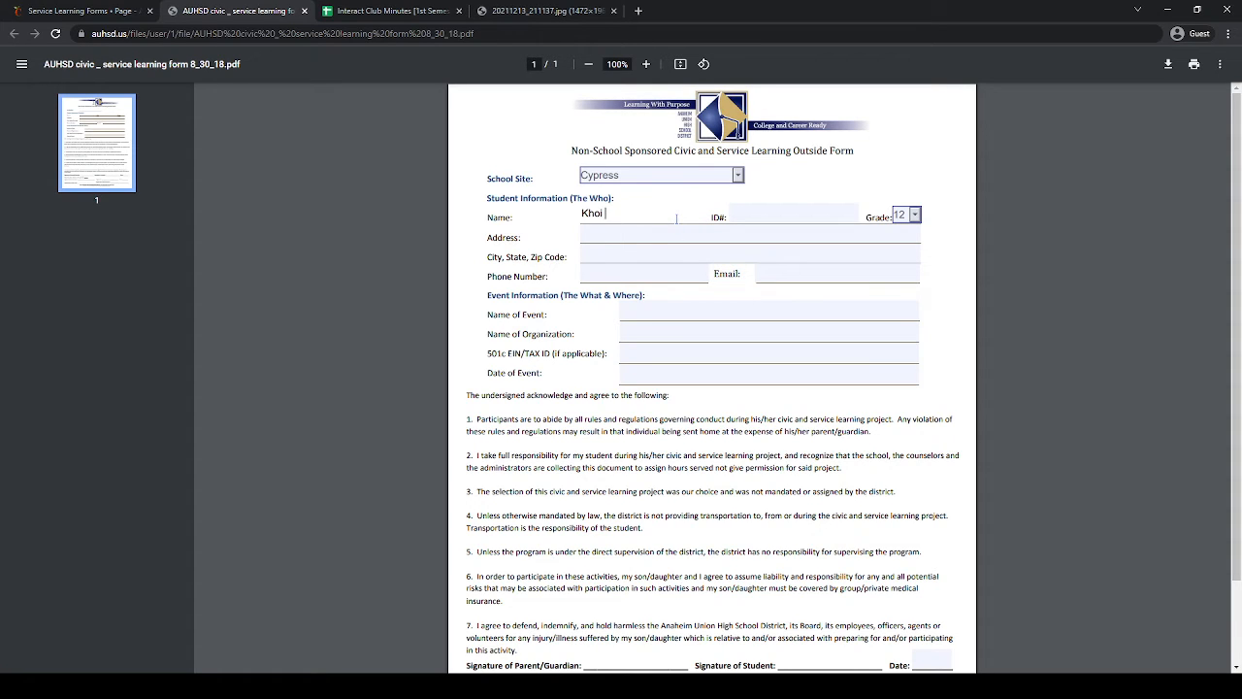
pyautogui.write('Nguyen')
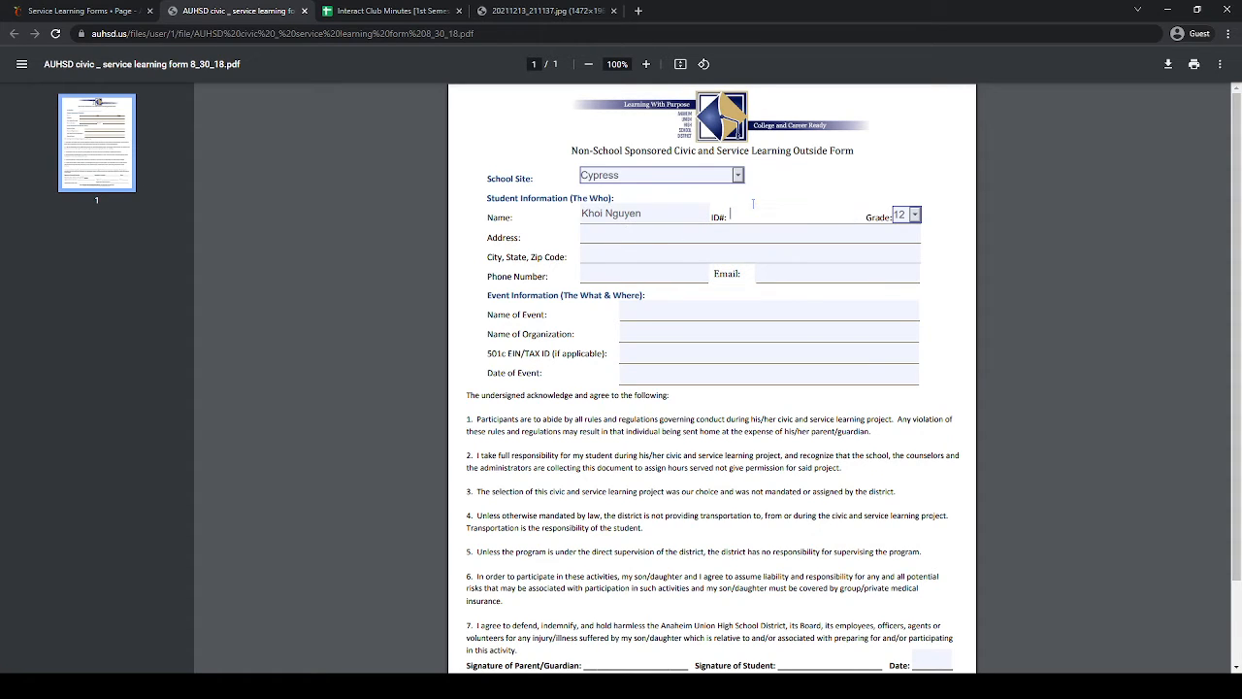
pyautogui.write('1030000')
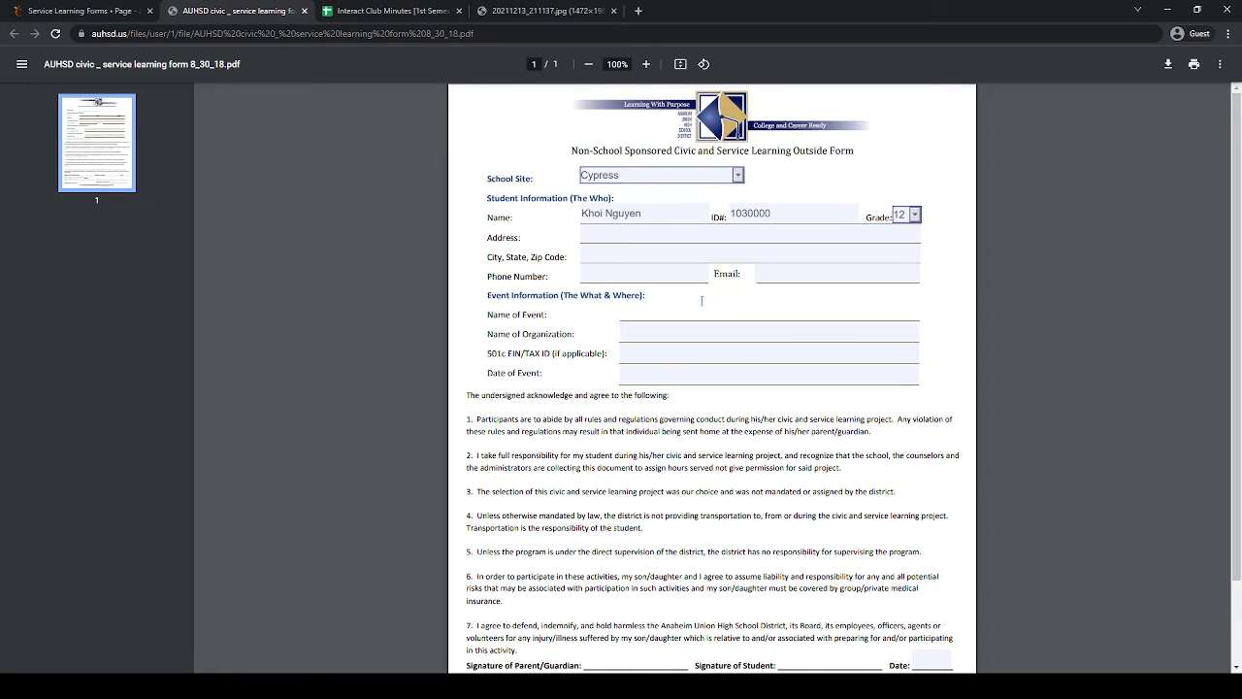
# Enter event name and date as 'listed on back' and organization 'CHS Interact Club'.
pyautogui.write('lis5')
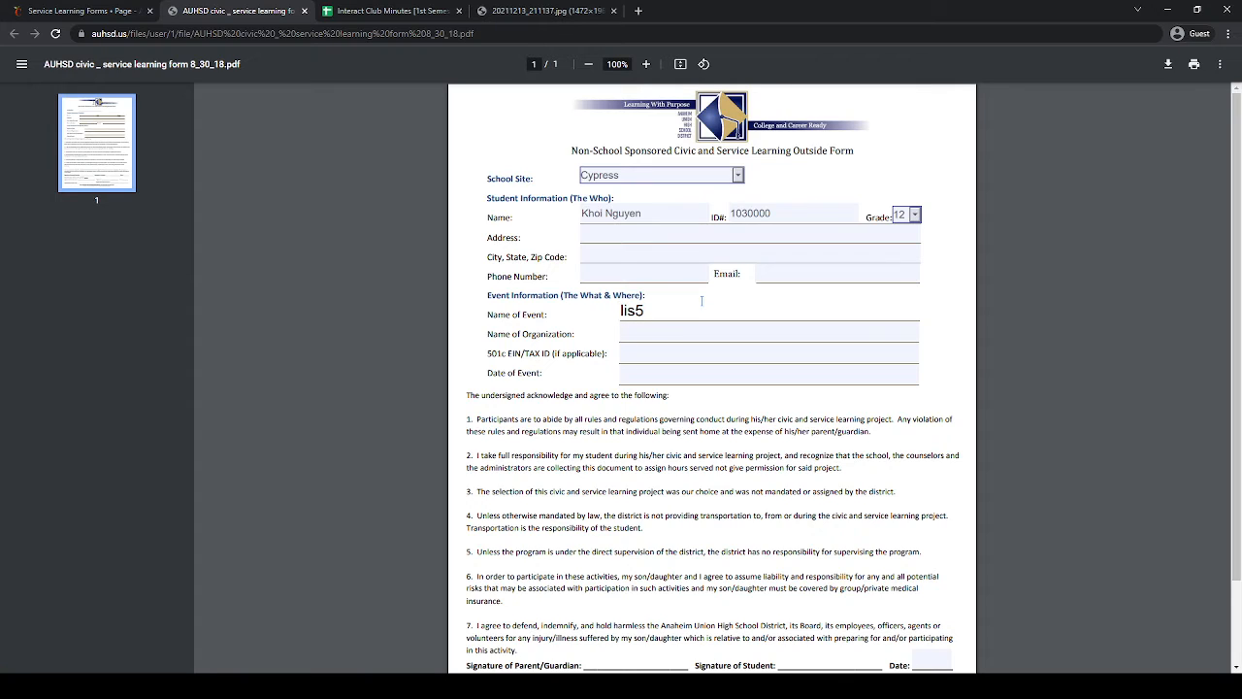
pyautogui.write('listed on back')
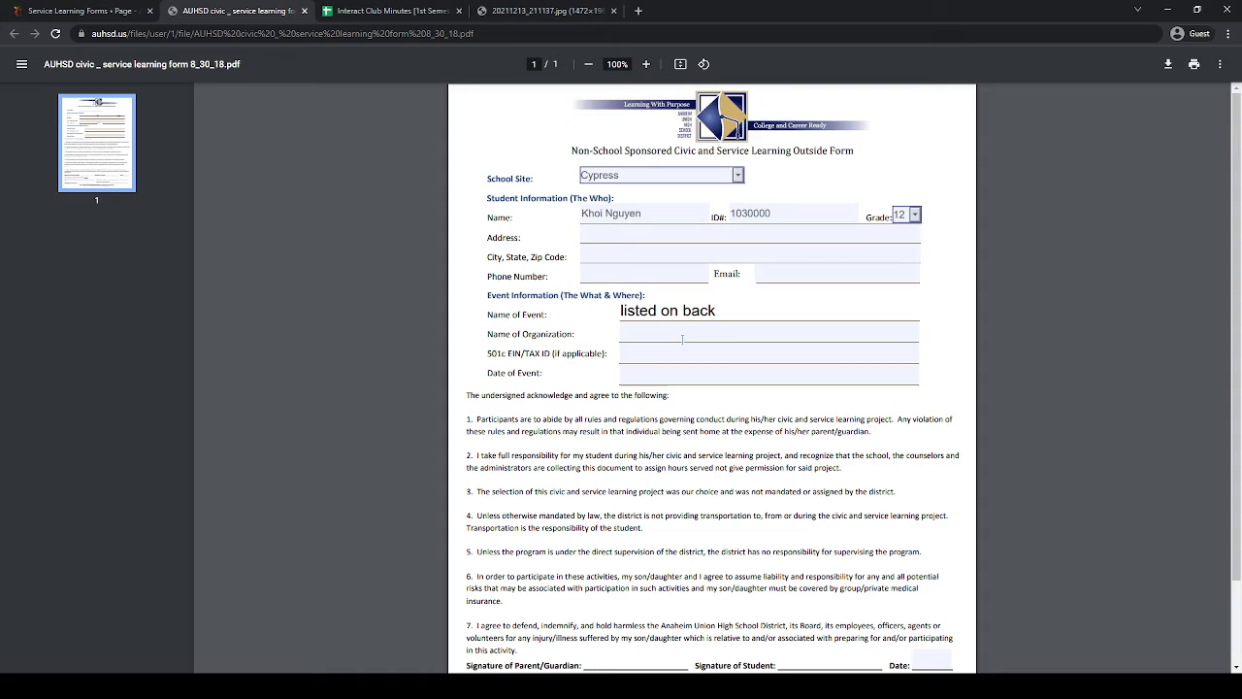
pyautogui.click(766, 334)
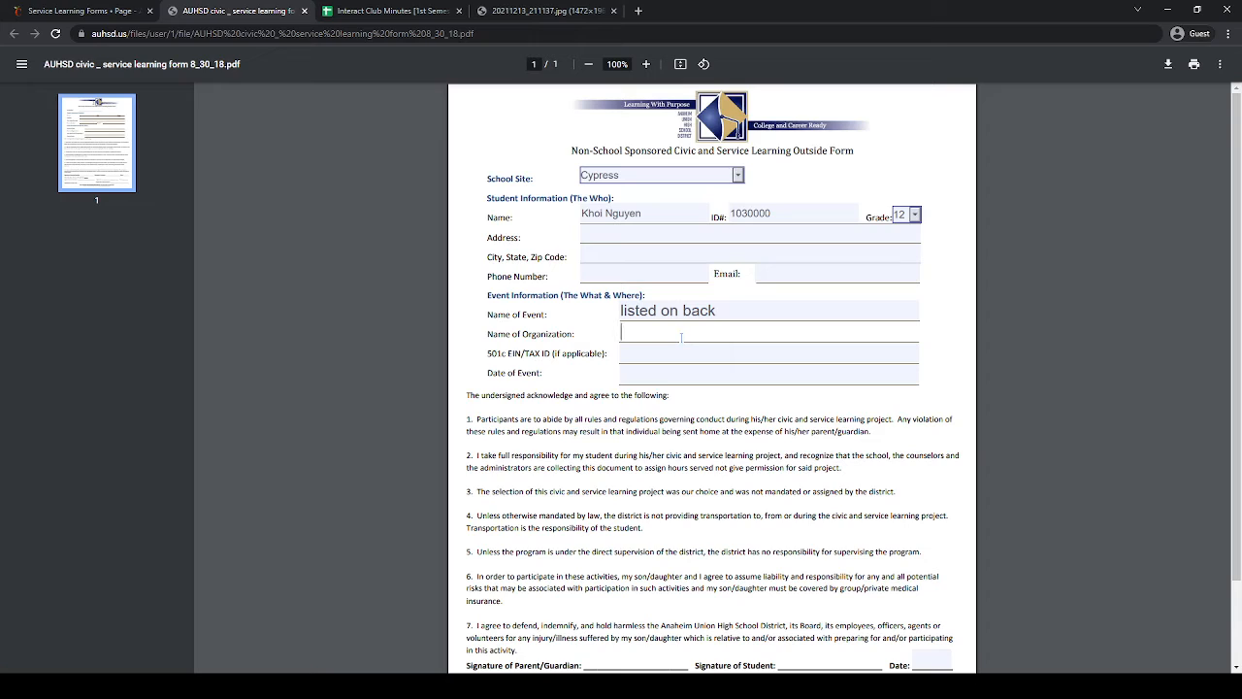
pyautogui.write('CHS')
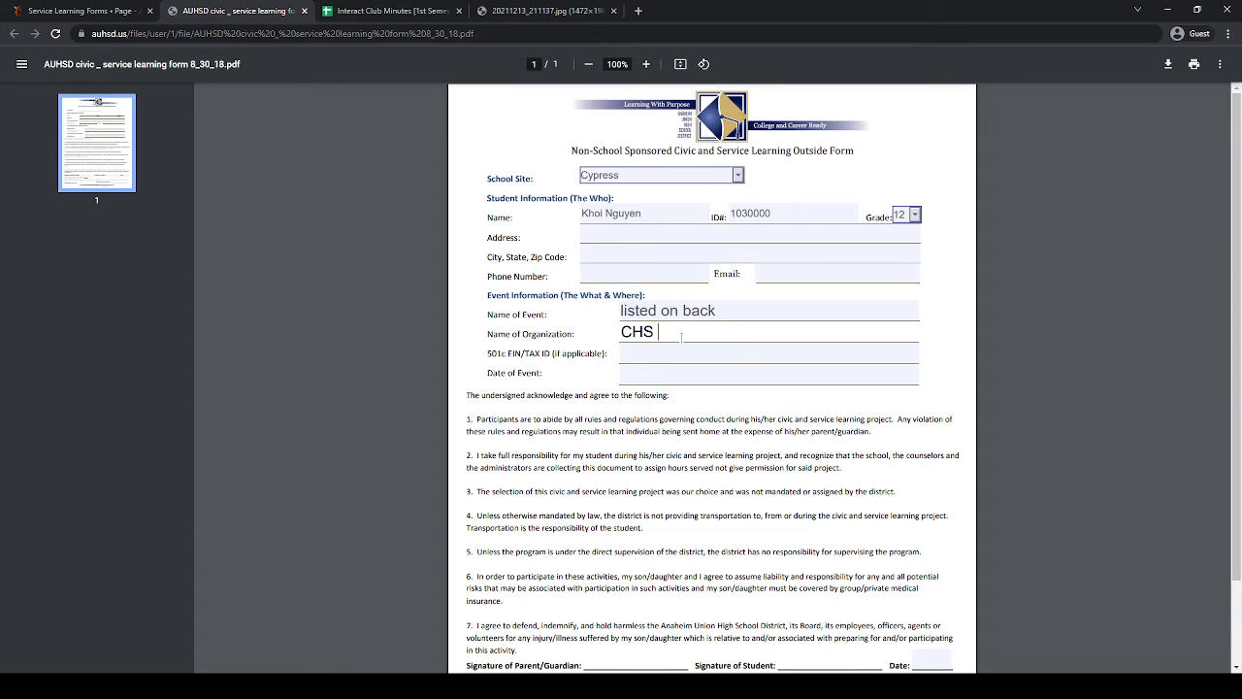
pyautogui.write('Interact')
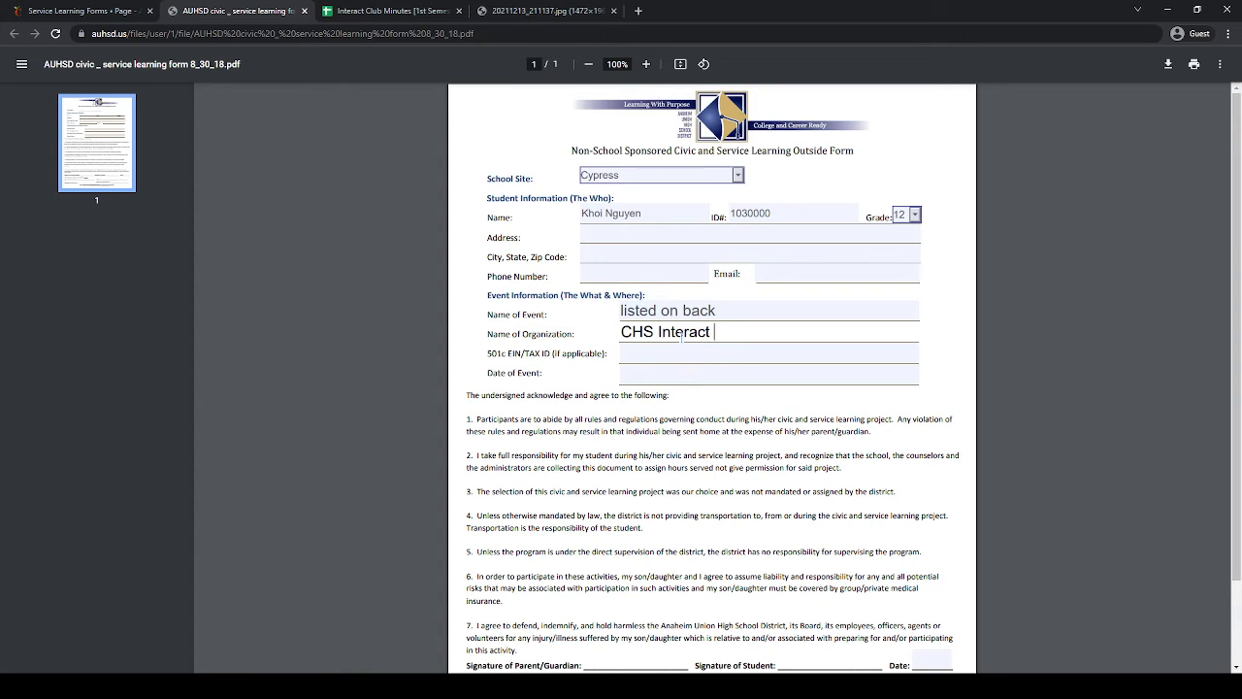
pyautogui.write('Club')
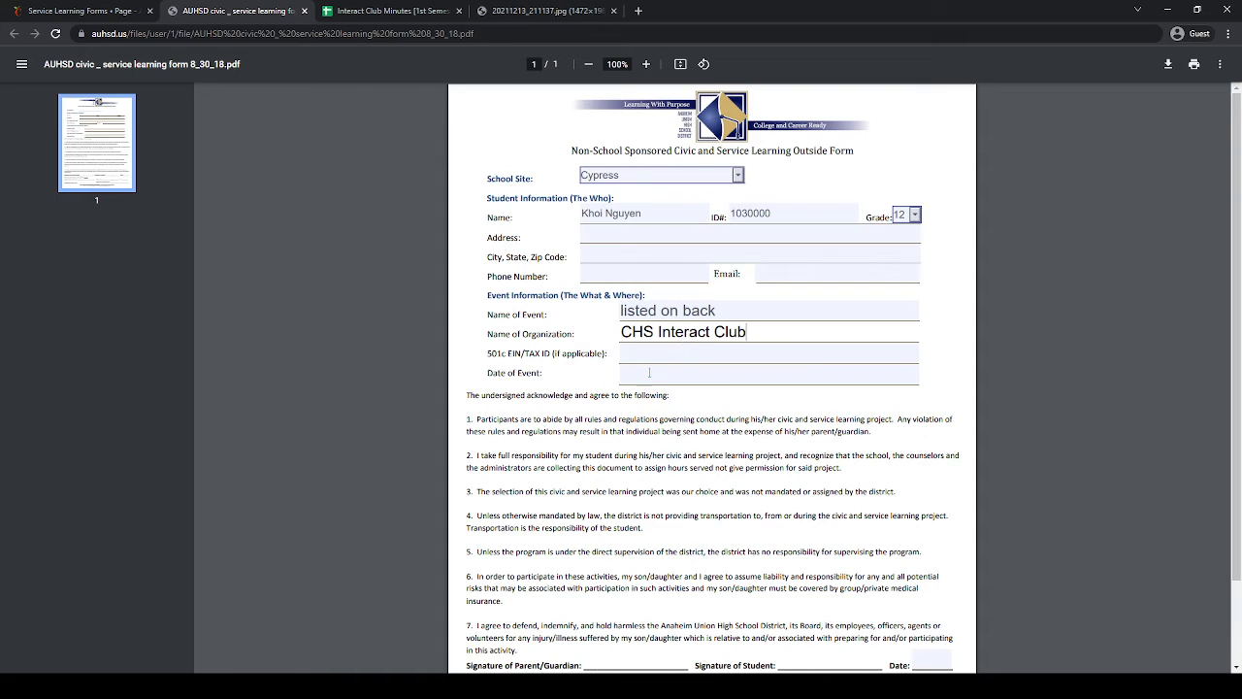
pyautogui.write('listed on back')
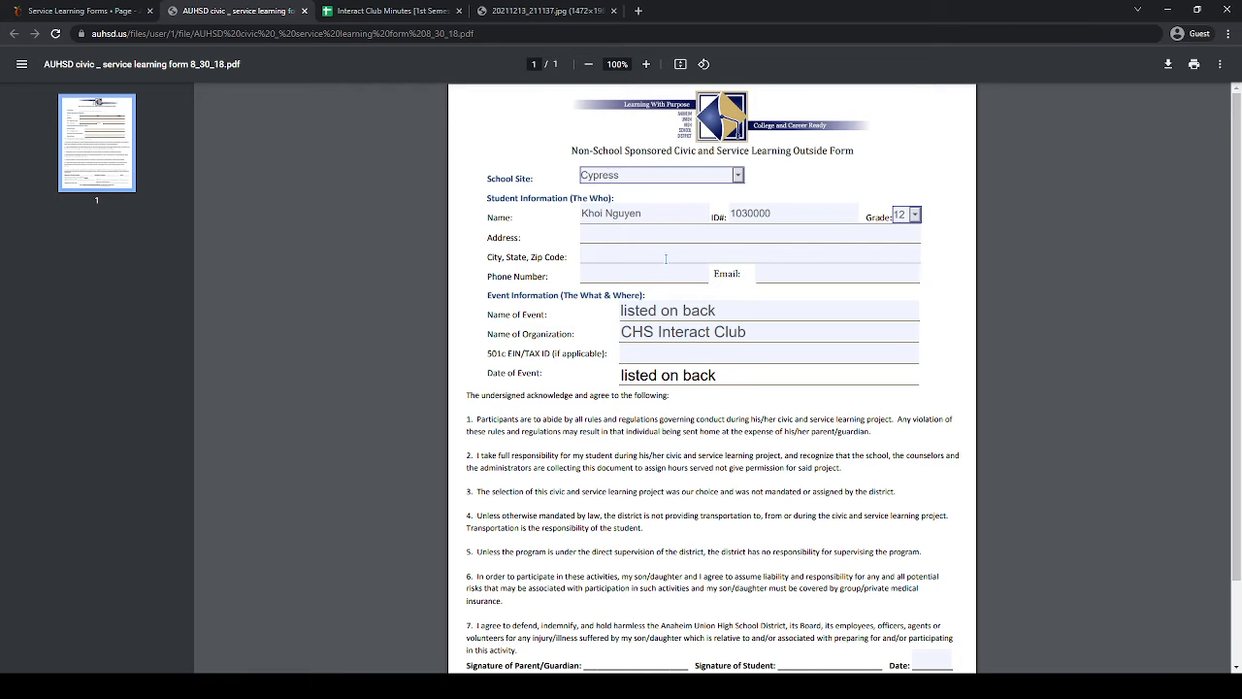
pyautogui.scroll(-3)
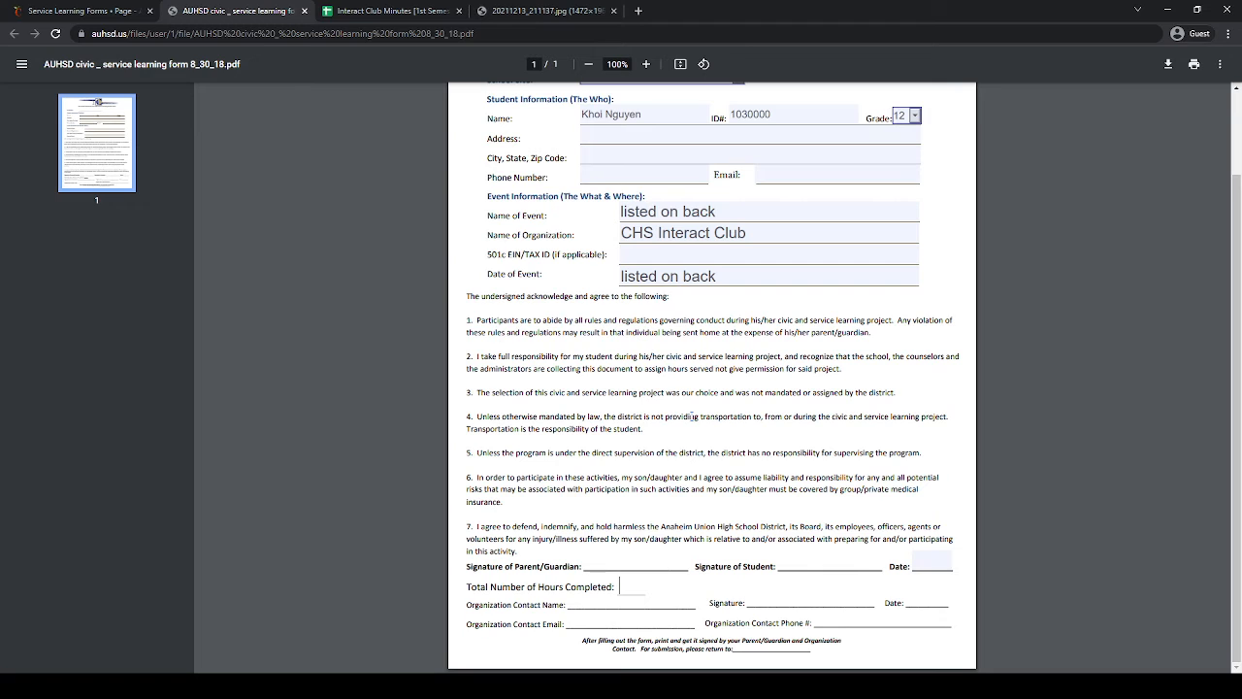
# Review the Interact Club minutes sheet, then view the handwritten volunteer event photo.
pyautogui.click(388, 12)
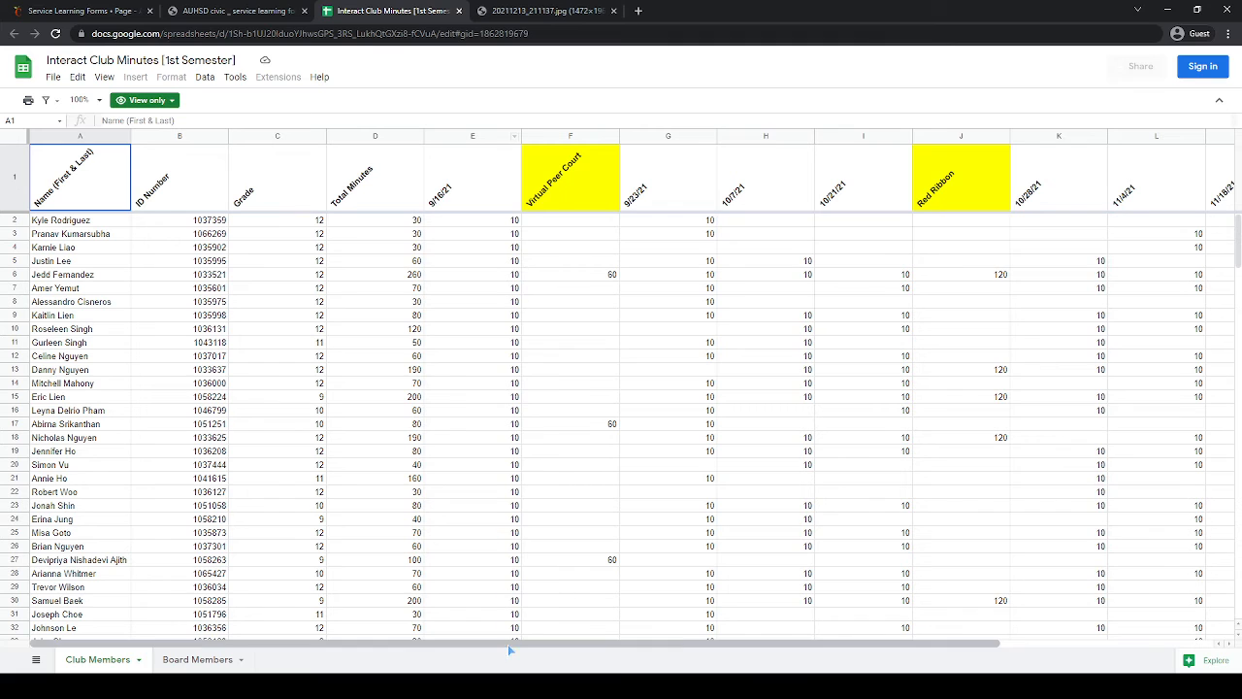
pyautogui.moveTo(509, 650)
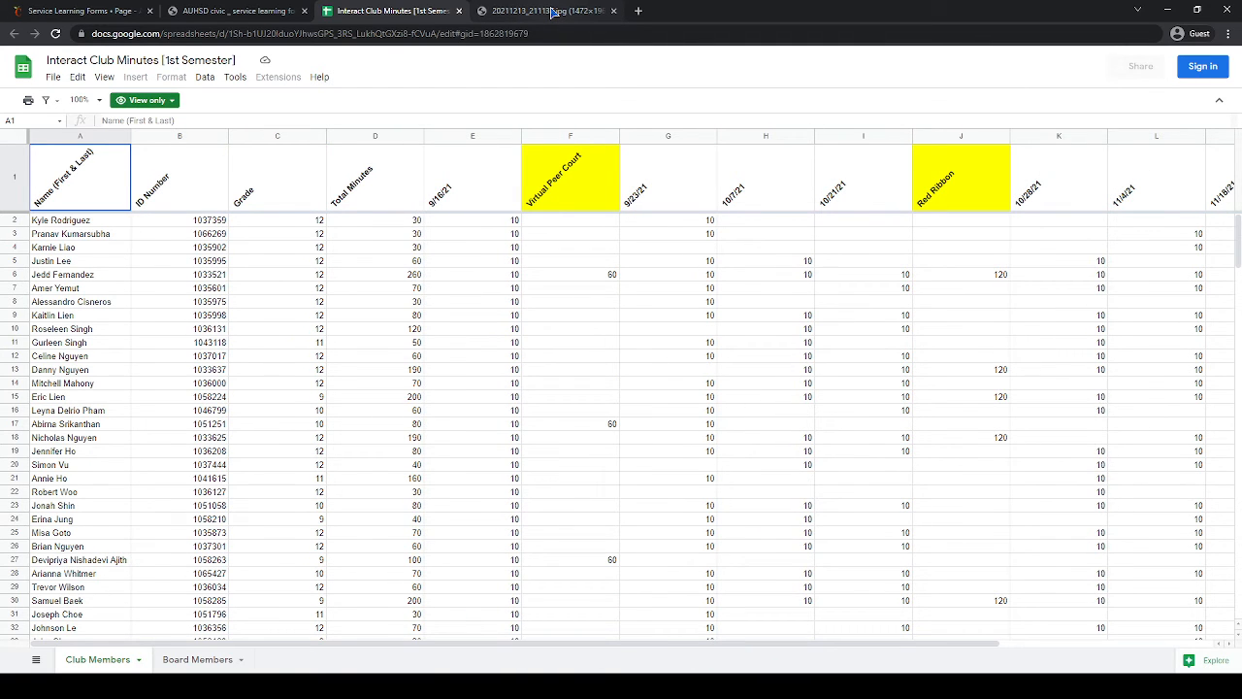
pyautogui.click(237, 11)
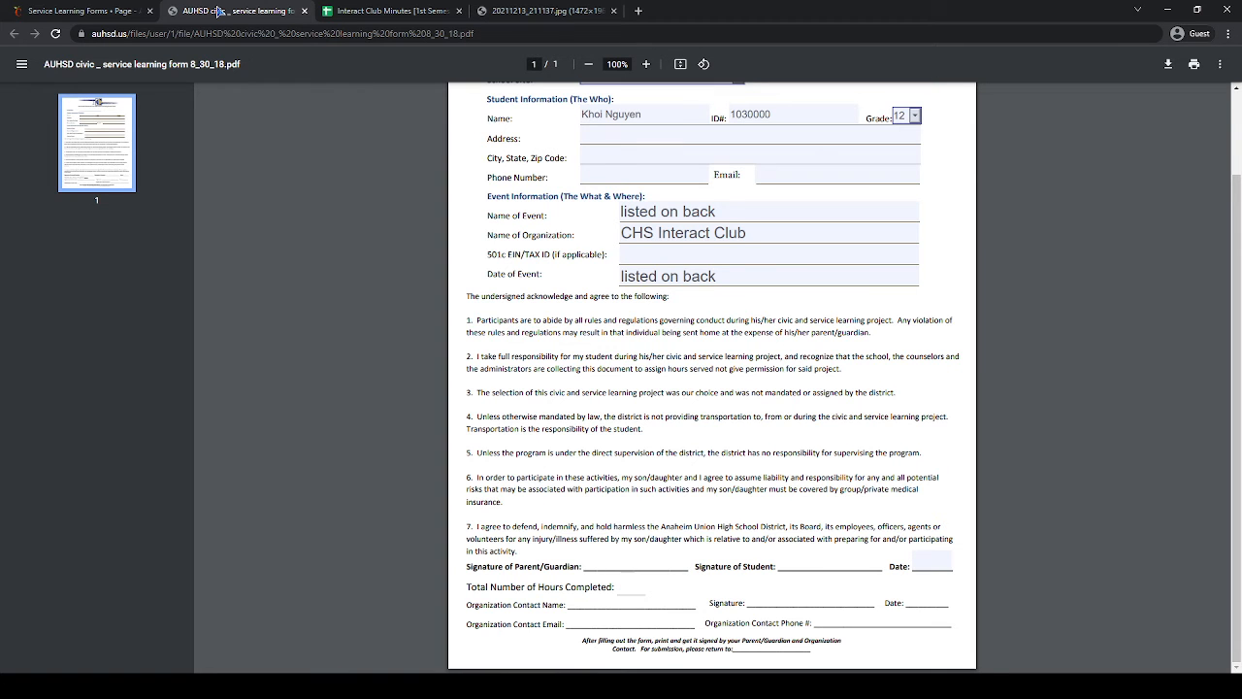
pyautogui.click(543, 12)
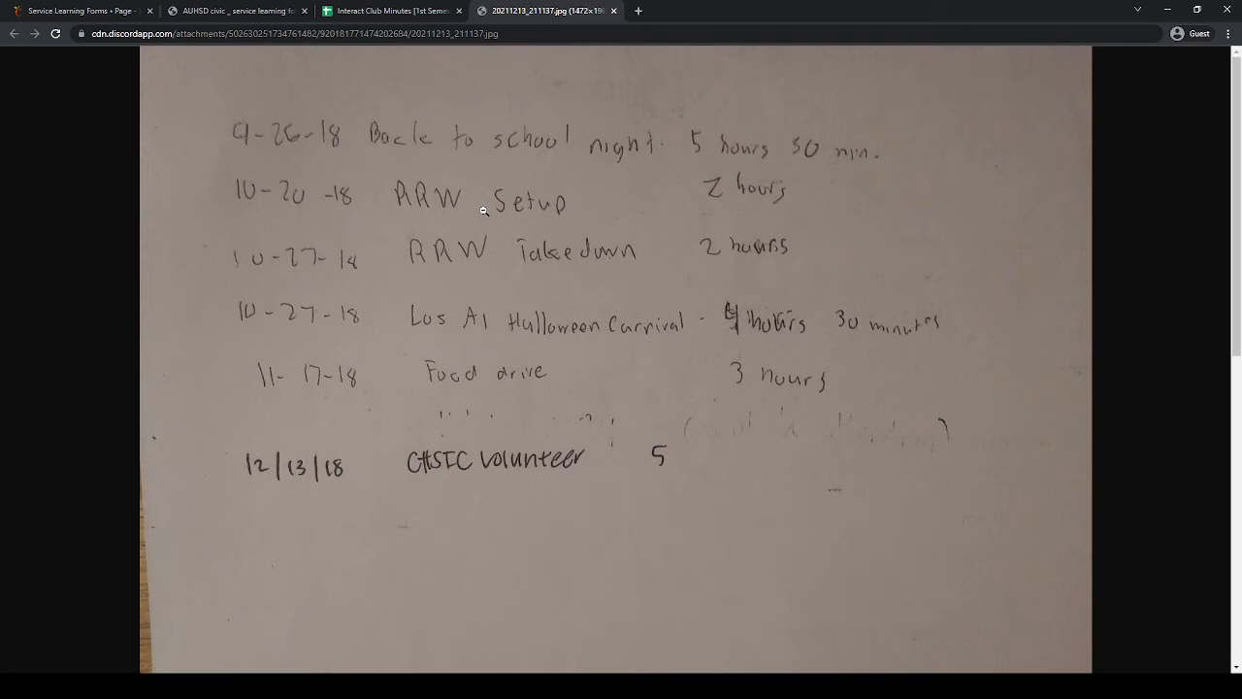
pyautogui.moveTo(497, 175)
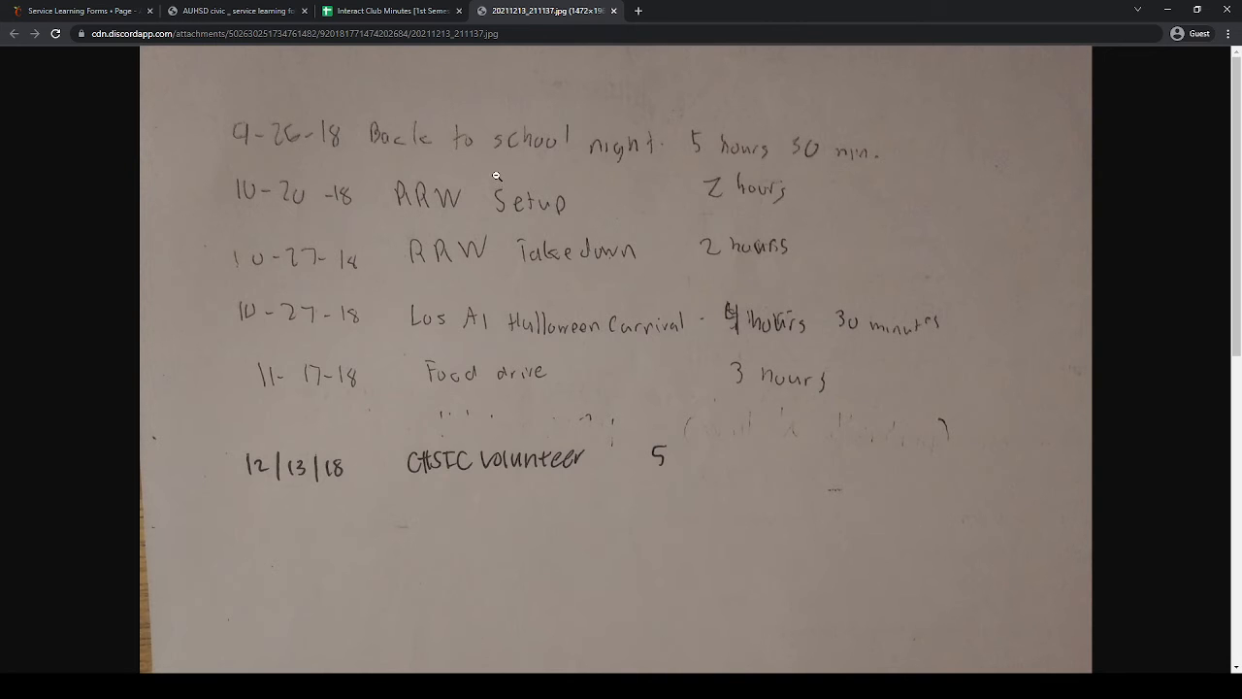
pyautogui.moveTo(522, 149)
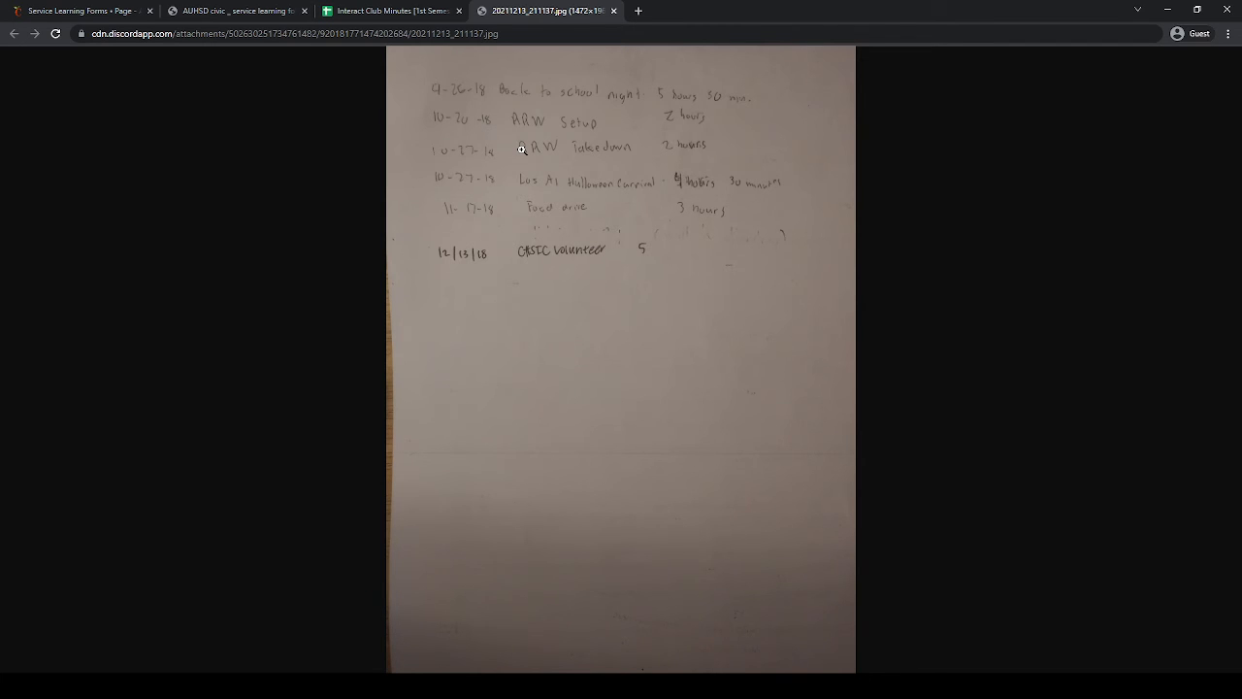
pyautogui.moveTo(516, 128)
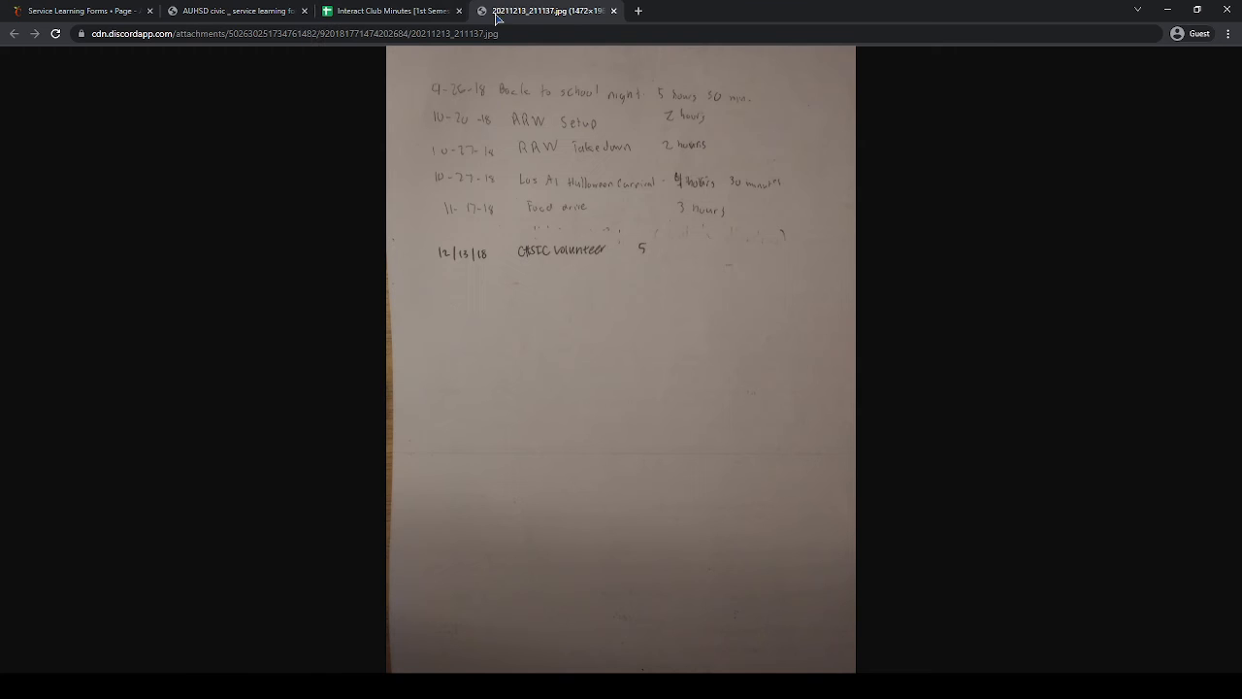
# Return to the partly filled service learning form tab.
pyautogui.click(237, 12)
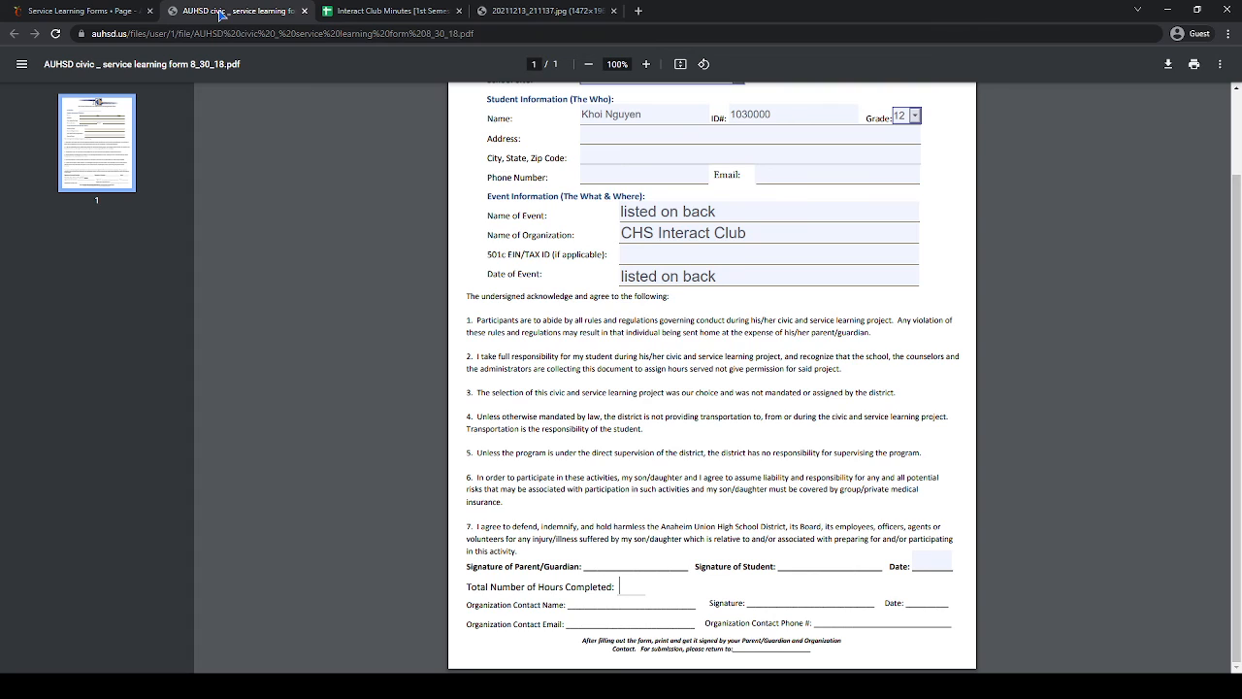
pyautogui.moveTo(434, 447)
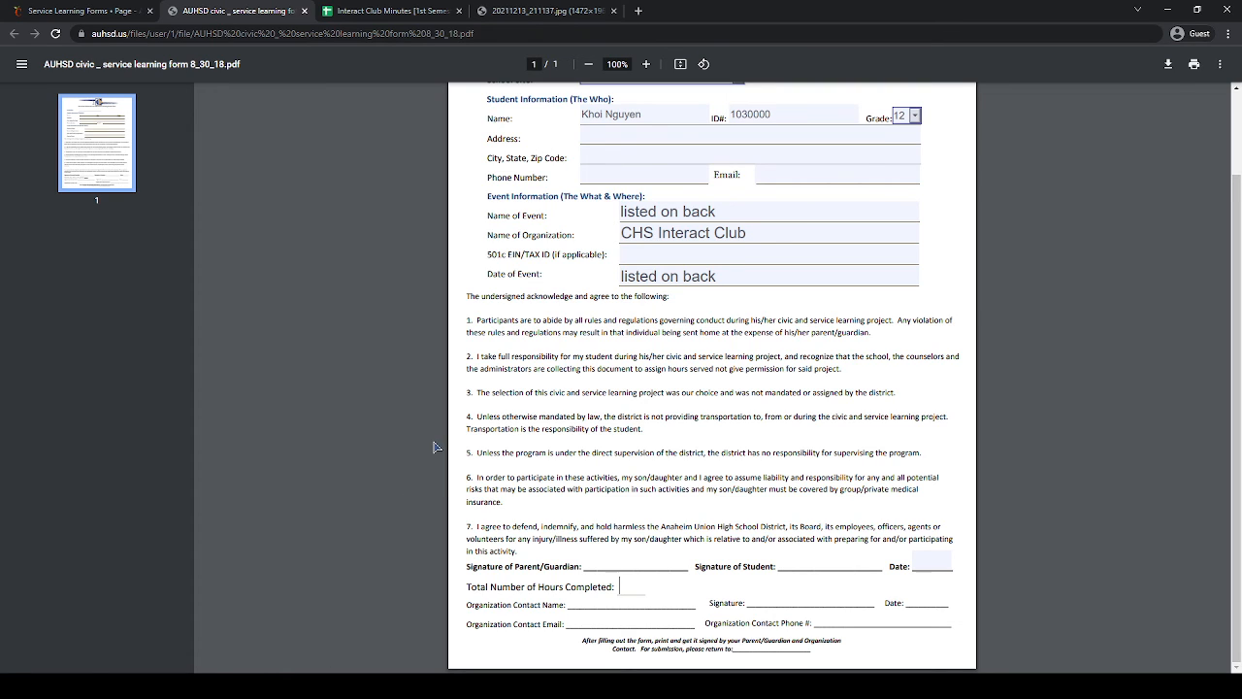